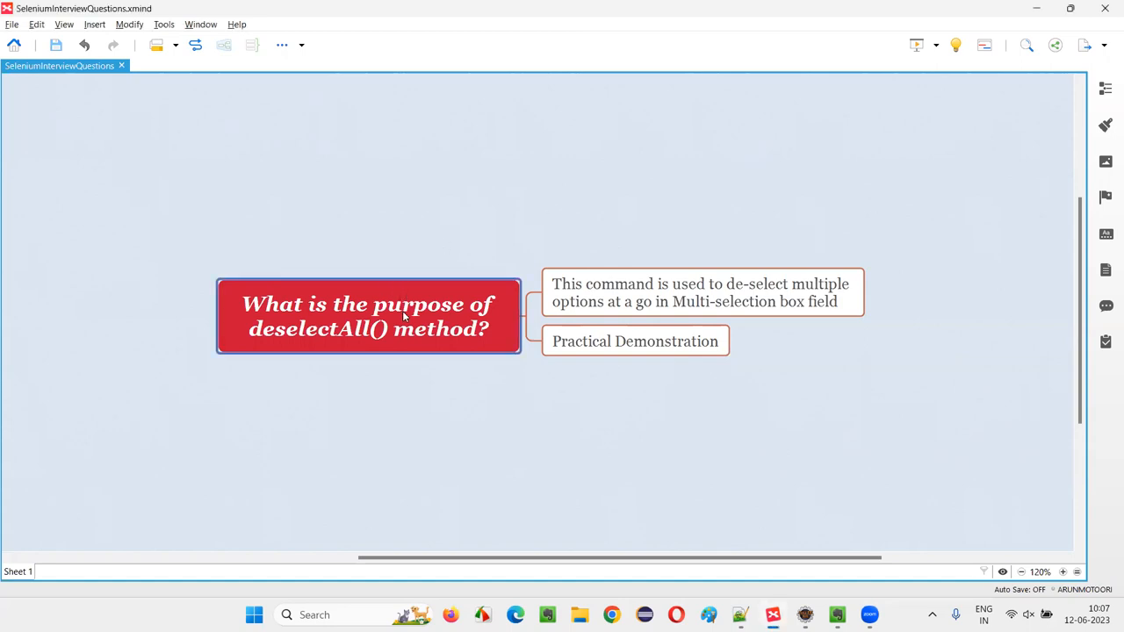
mouse_move(290, 316)
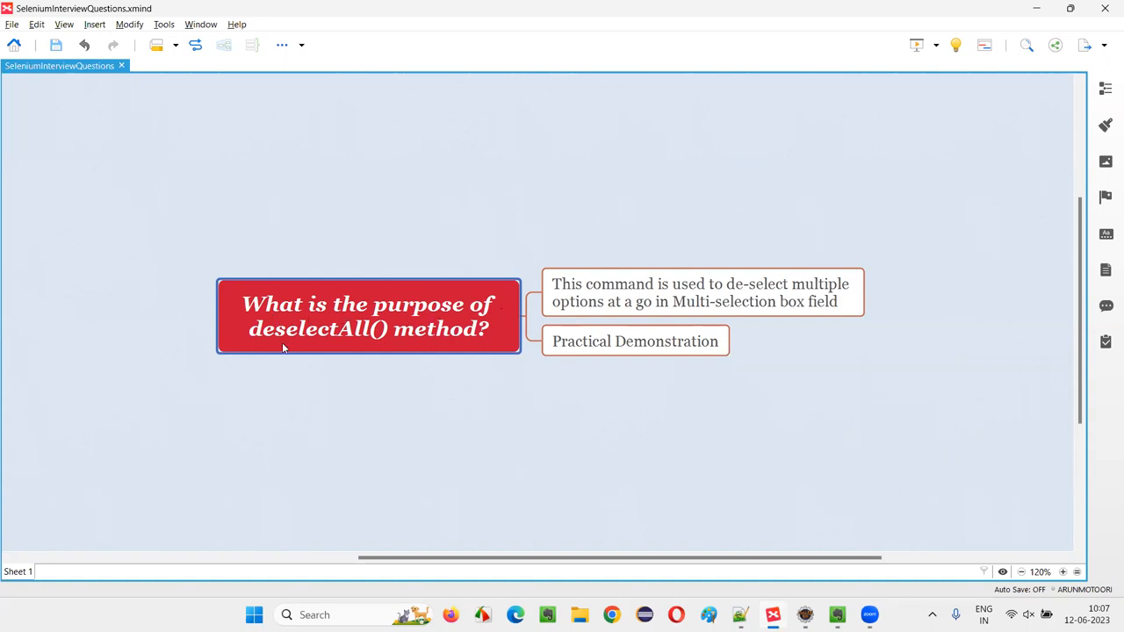
mouse_move(464, 346)
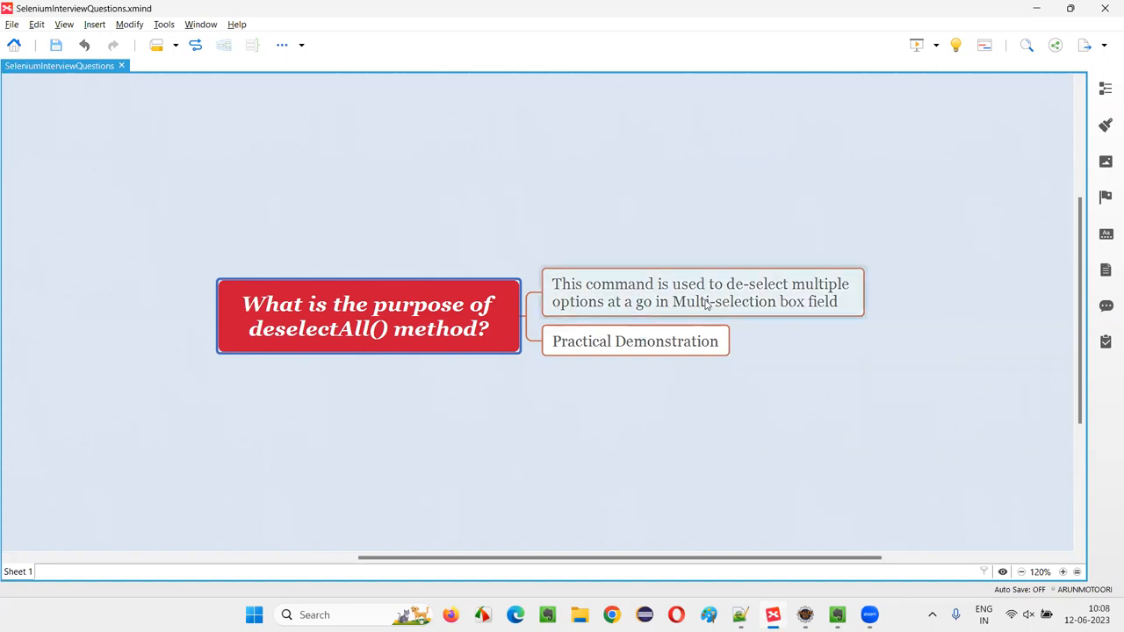
Review the deselectAll explanation and Practical Demonstration topics, then bring up the demo's Java code.
click(702, 292)
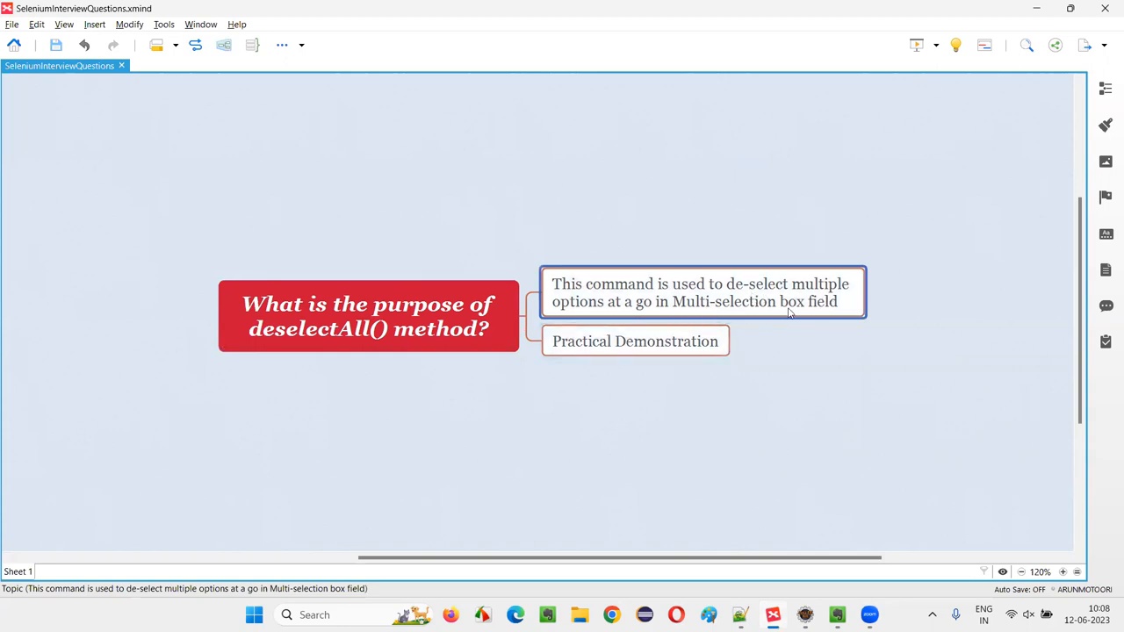
mouse_move(670, 319)
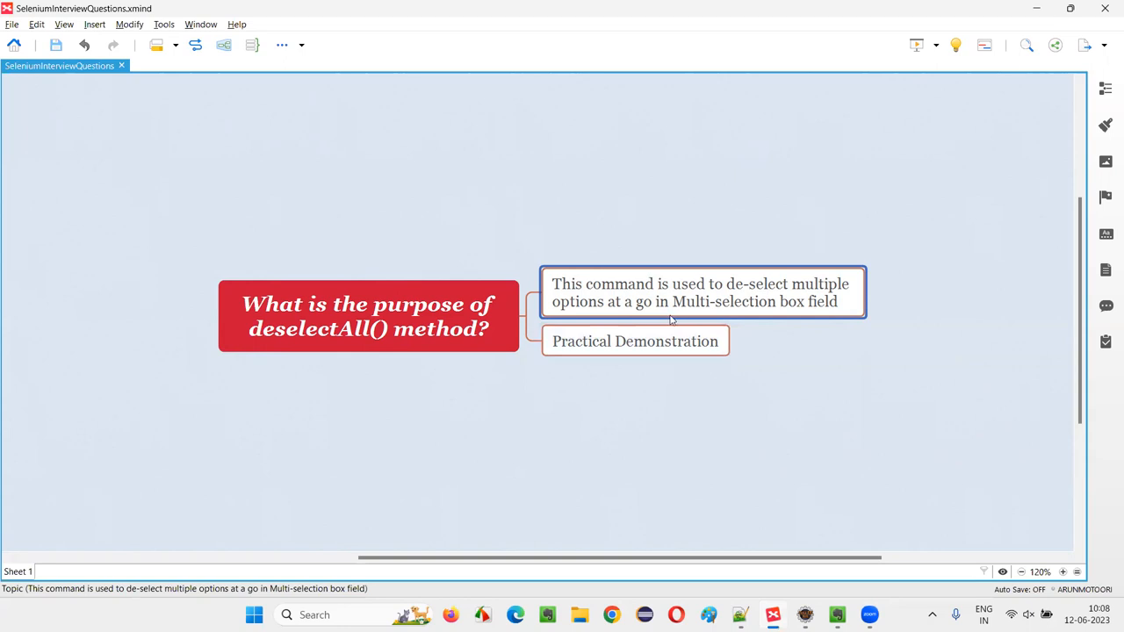
click(635, 341)
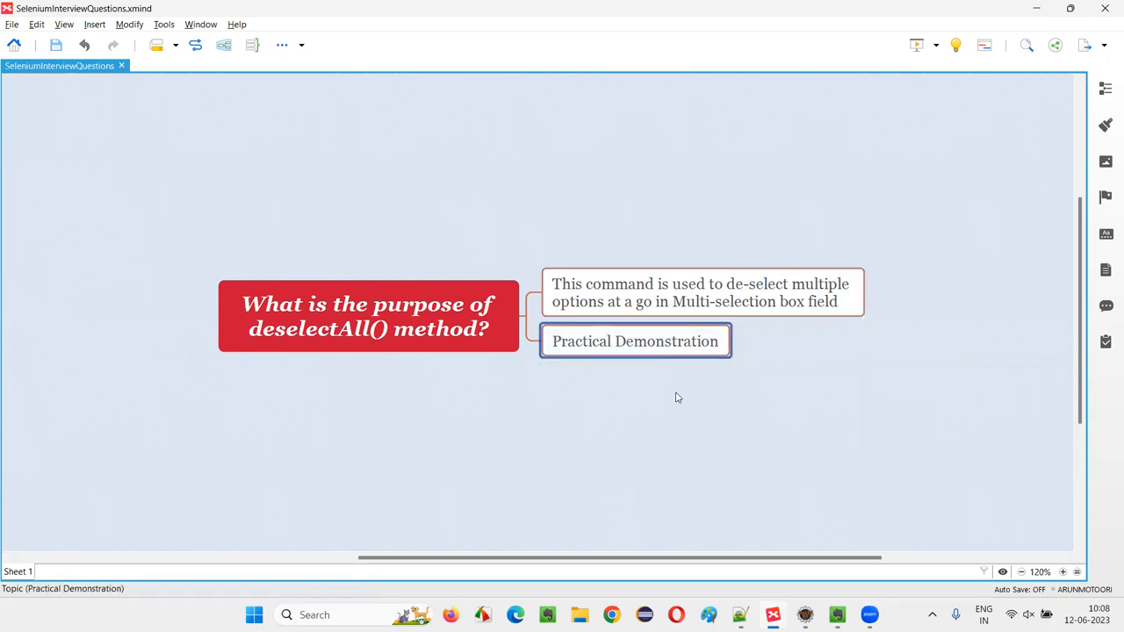
click(837, 614)
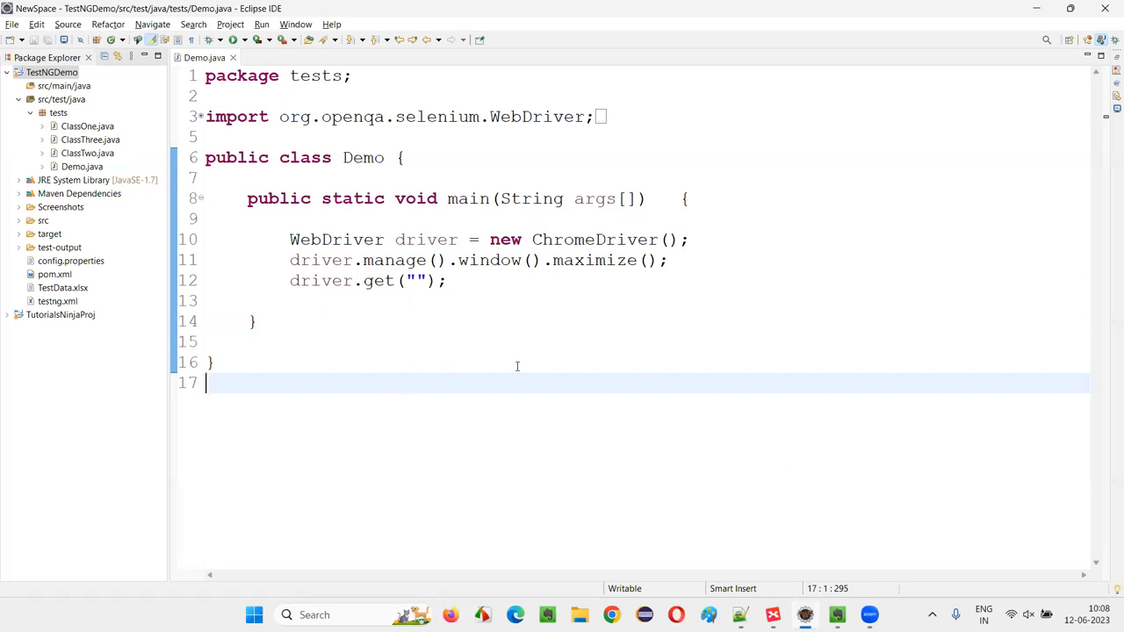
click(533, 239)
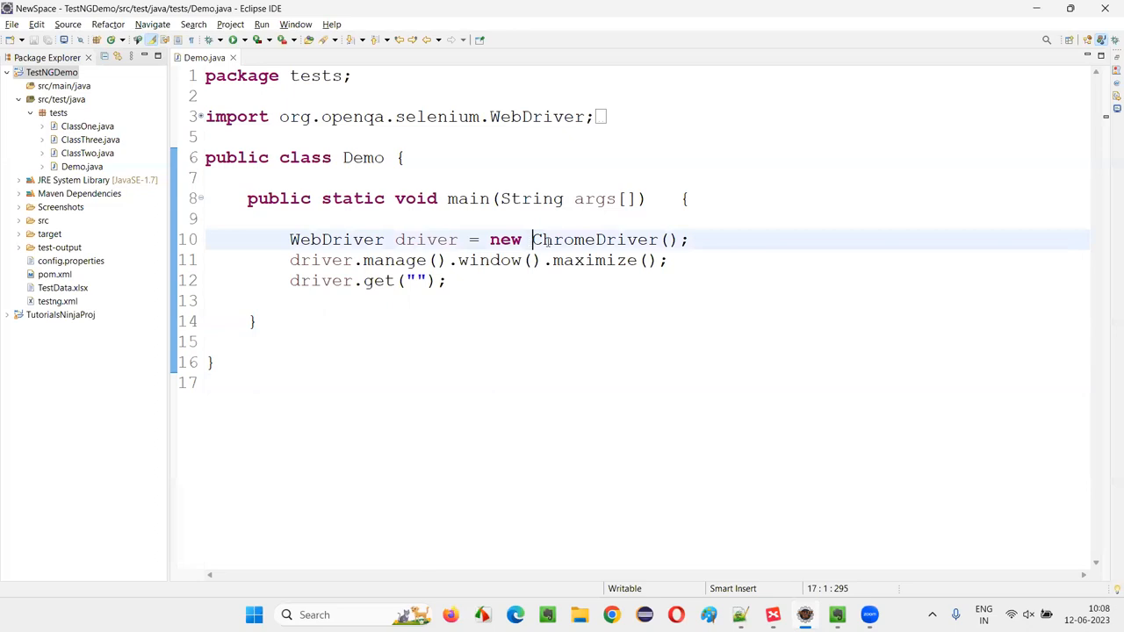
double_click(555, 260)
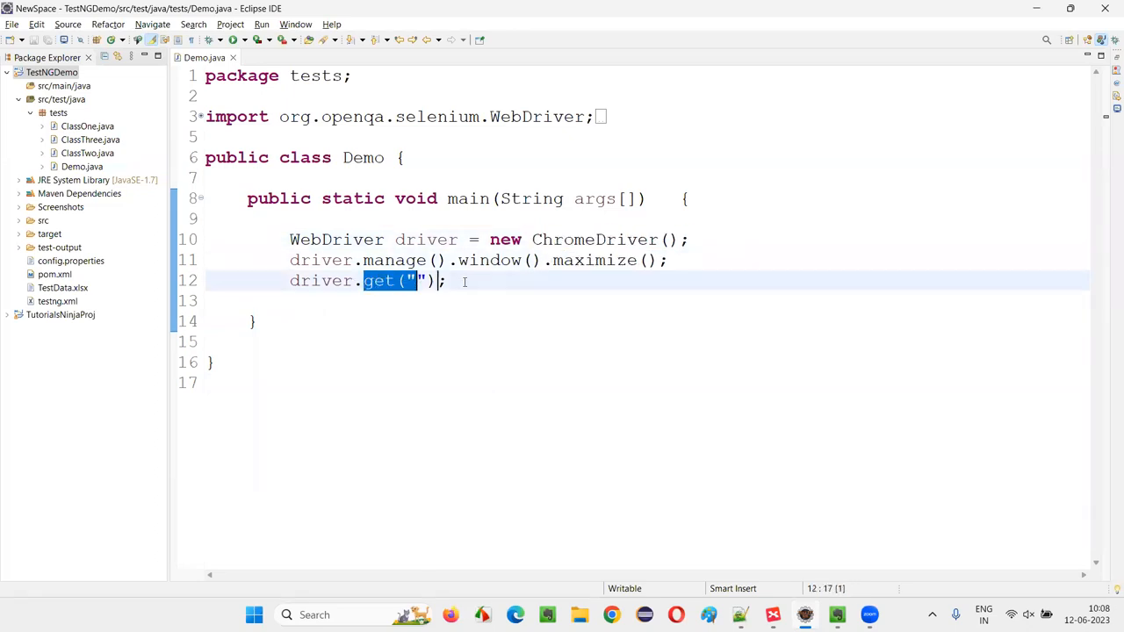
key(Return)
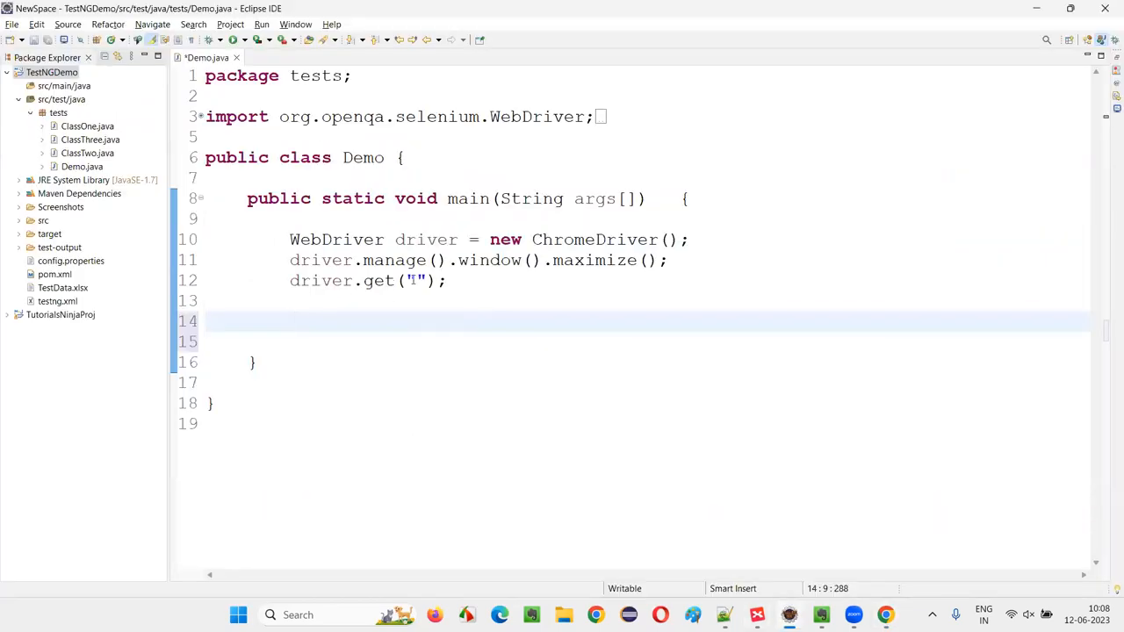
text(https://omayo.blogspot.com/)
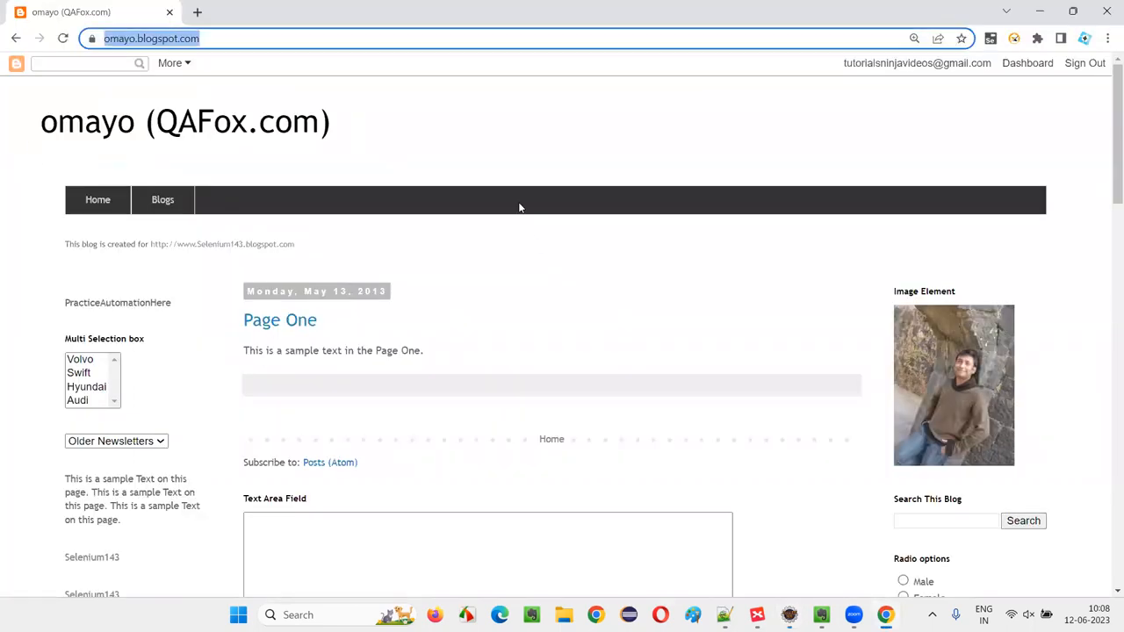
Inspect the Multi Selection box to reveal select id multiselect1 and its four car options.
scroll(down, 3)
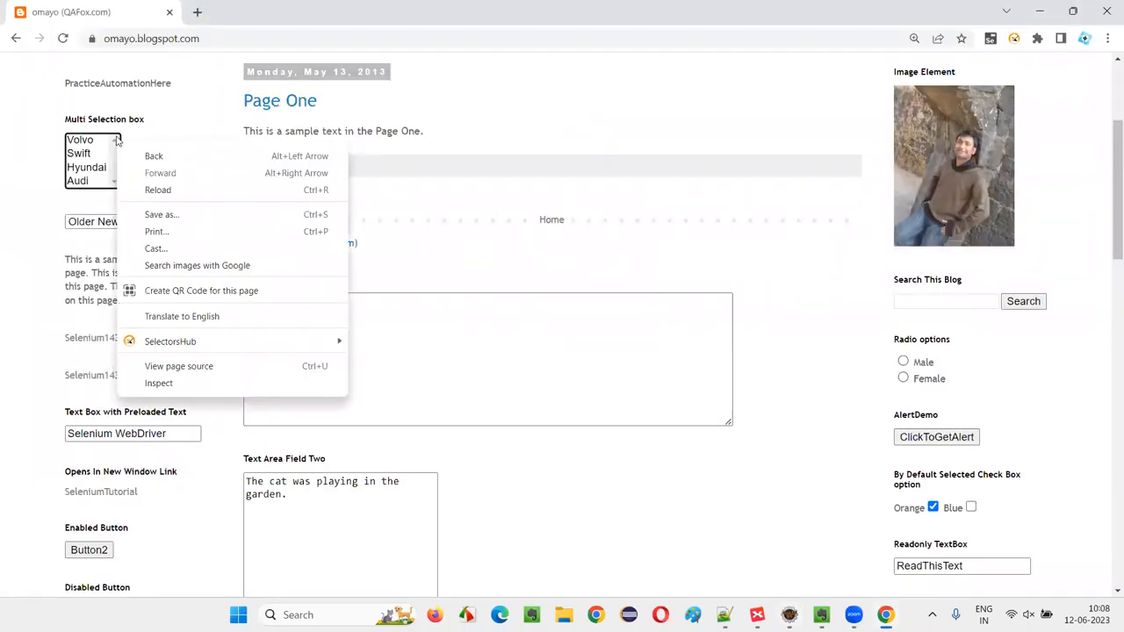
click(406, 396)
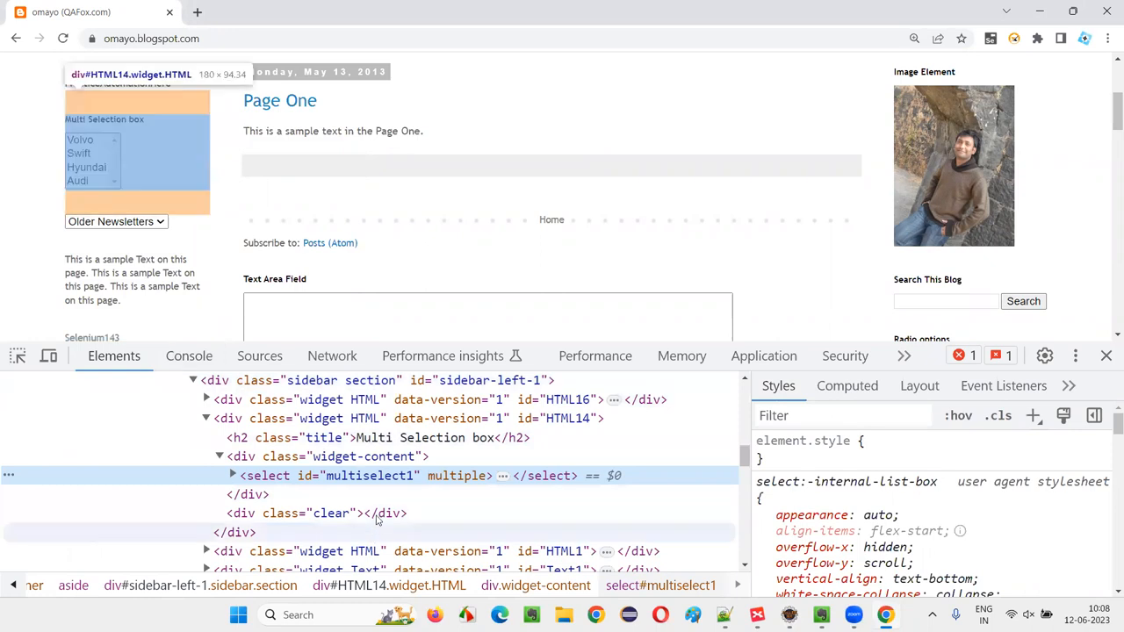
click(232, 475)
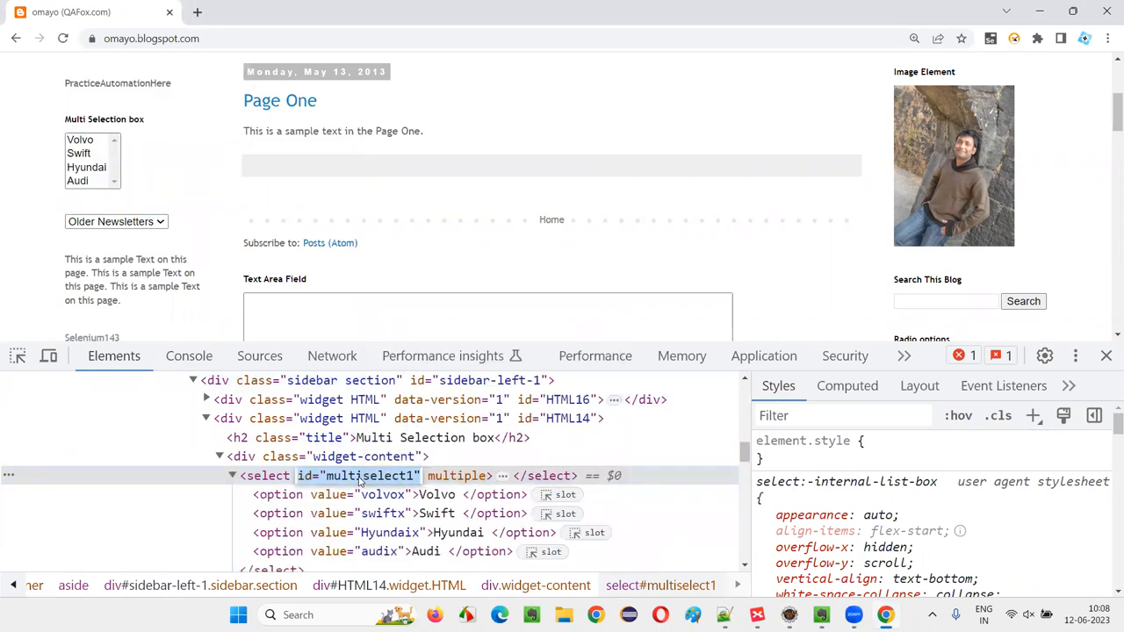
mouse_move(356, 475)
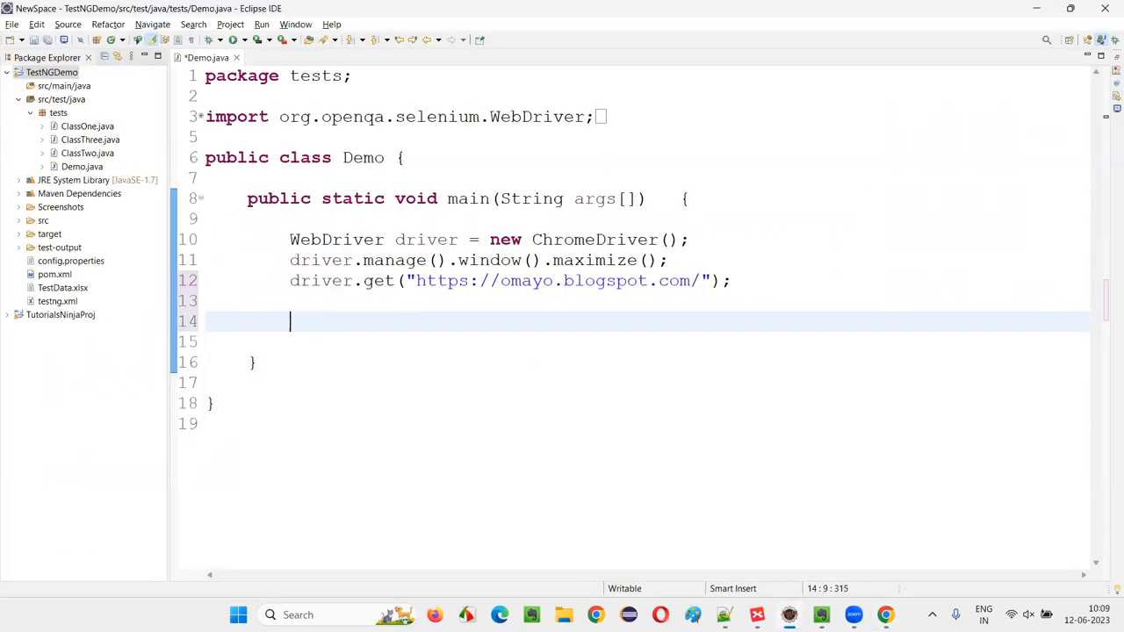
Locate multiselect1 as local variable multiField and wrap it in 'Select select = new Select(multiField);'.
text(driver.findElement(By))
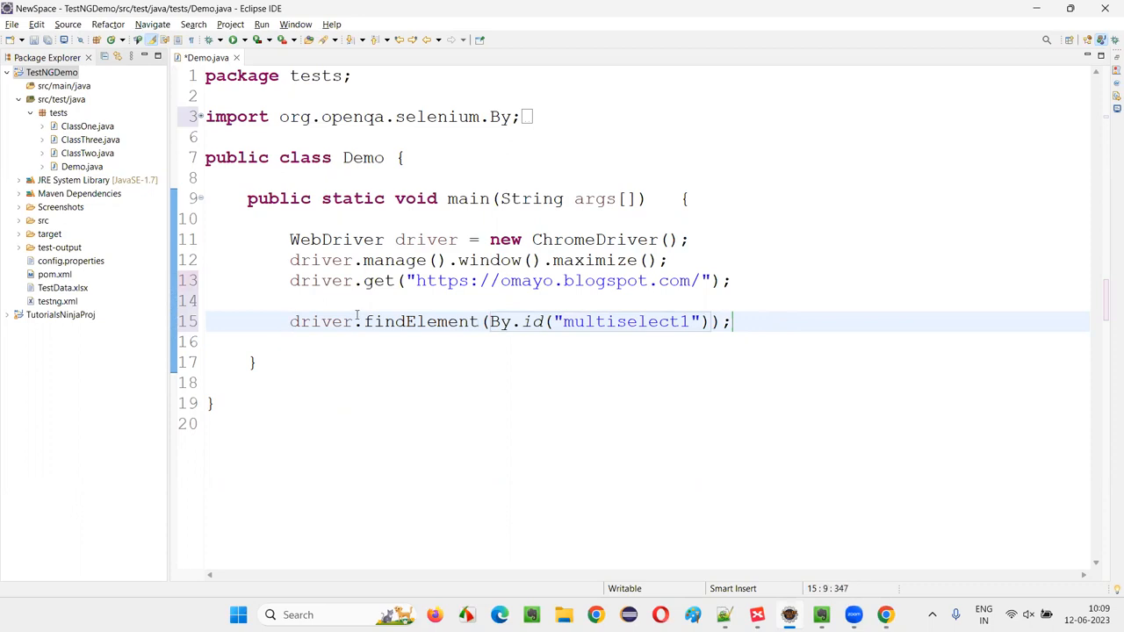
text(multiField =)
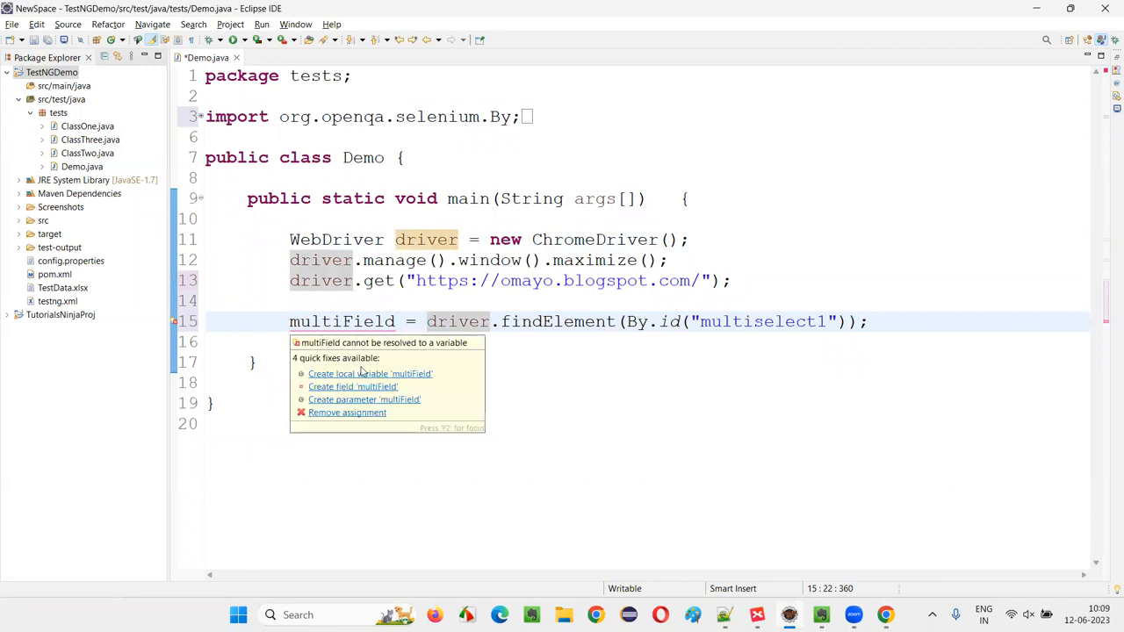
click(370, 373)
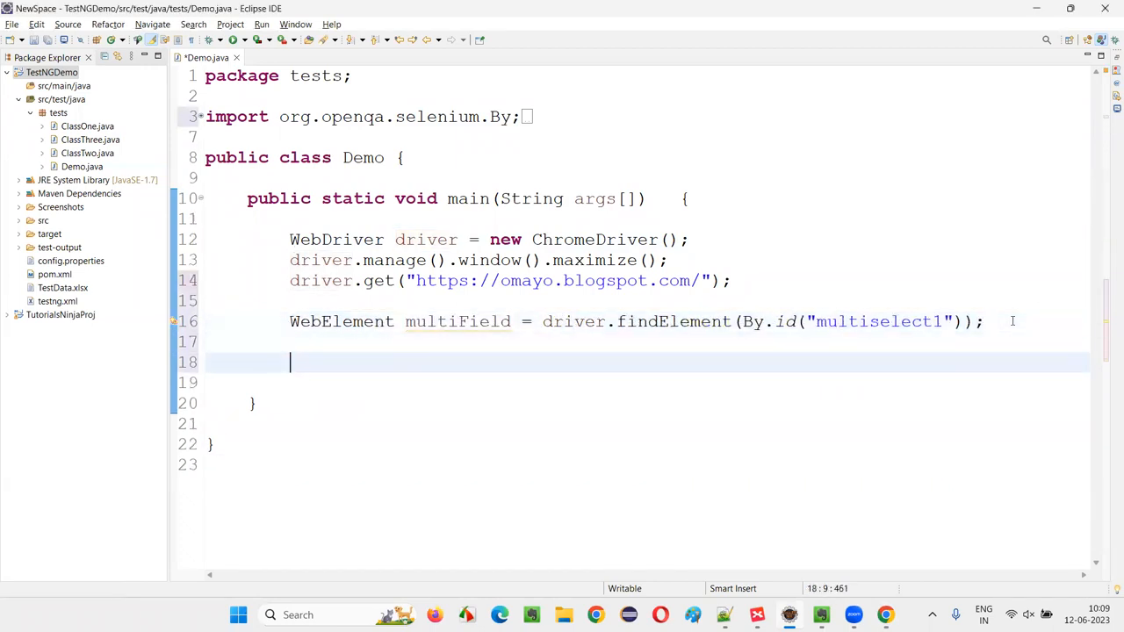
text(Se;ect)
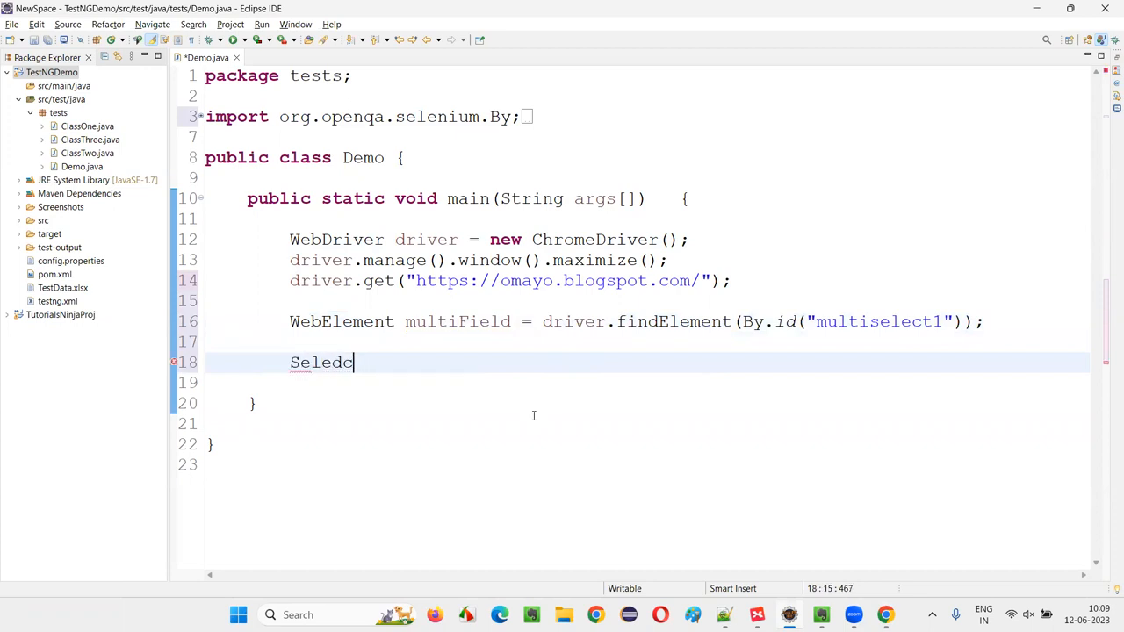
text(Select select =)
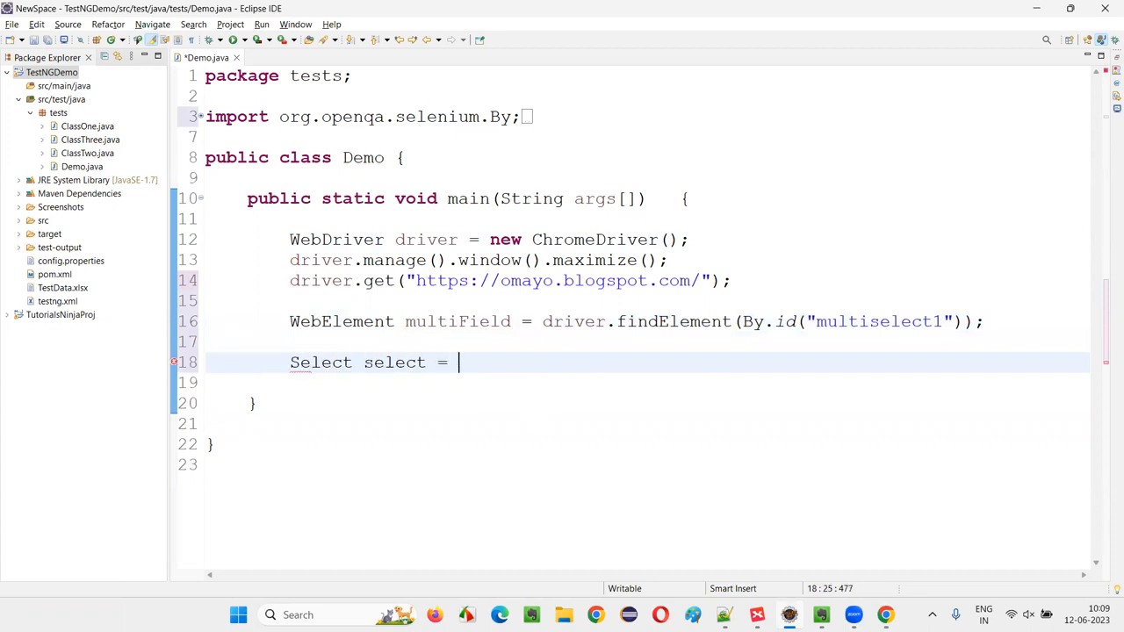
text(new Select();)
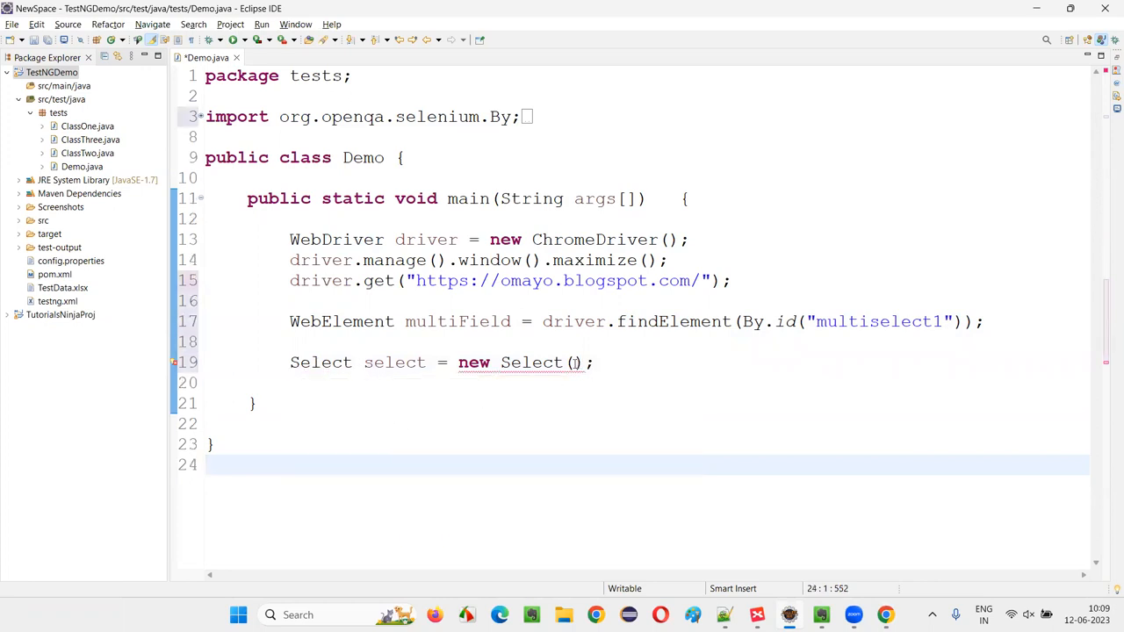
double_click(457, 322)
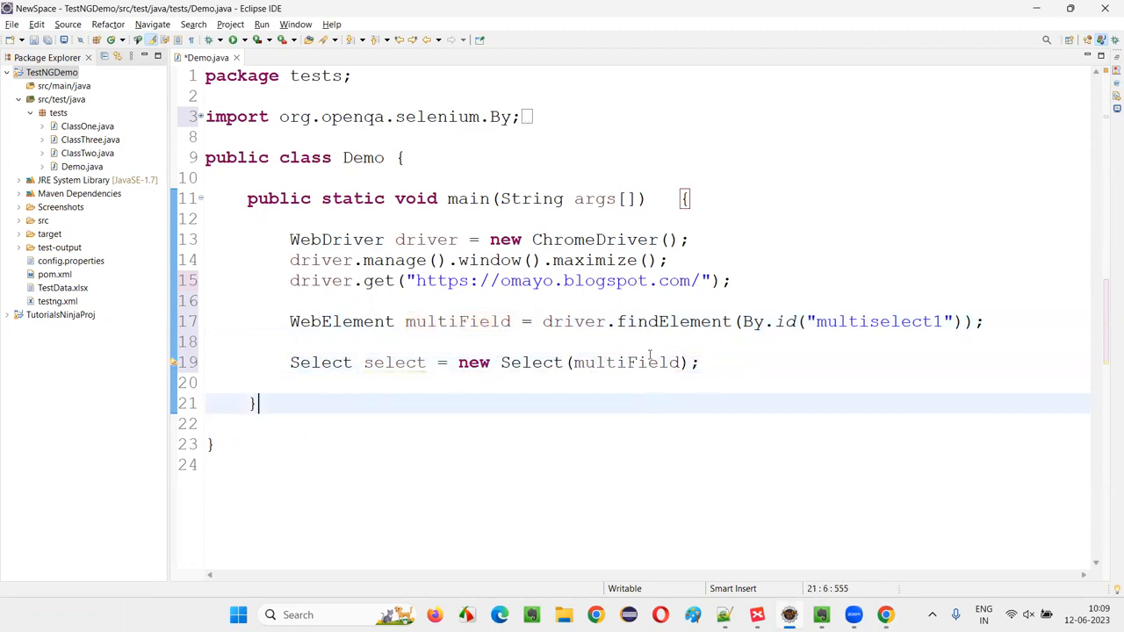
Add select.selectByIndex calls for indexes 0, 2 and 3.
double_click(626, 362)
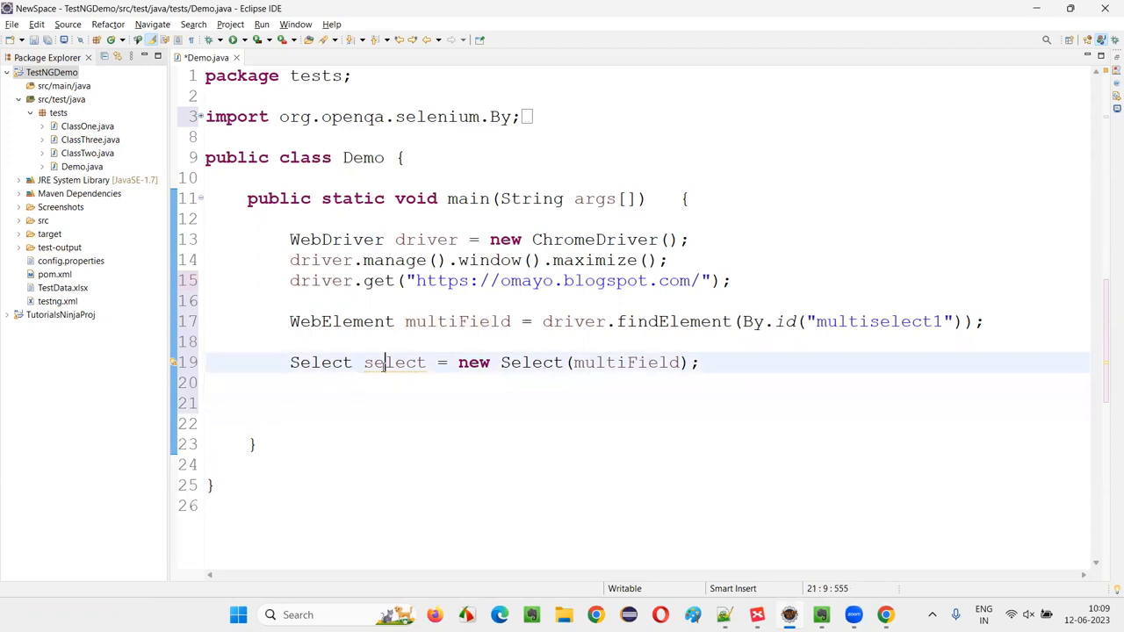
double_click(395, 362)
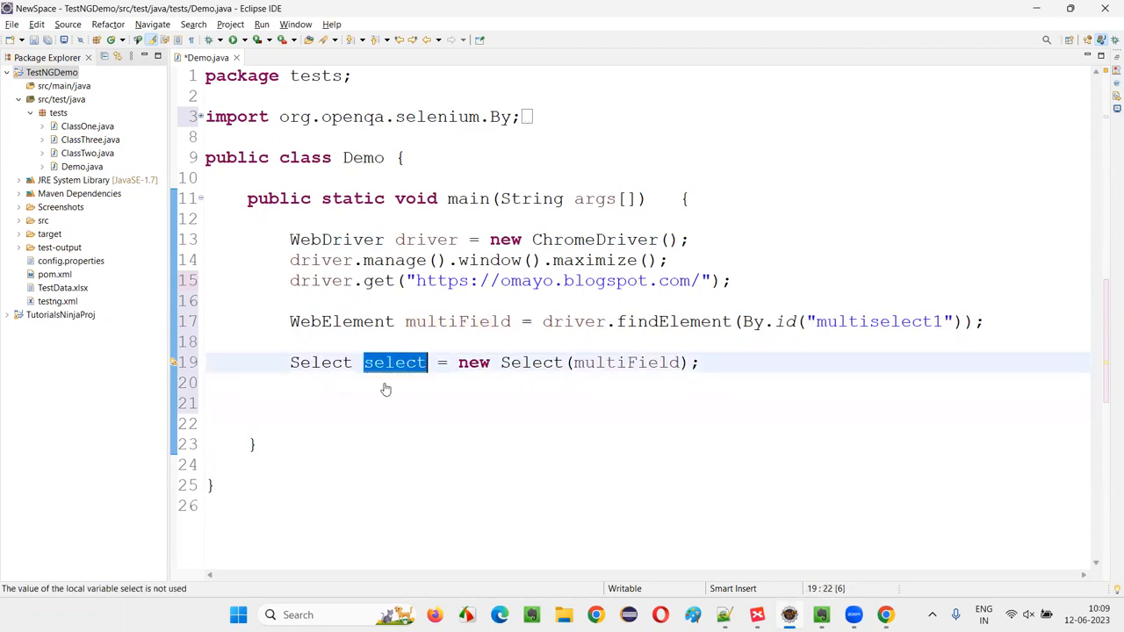
text(select.)
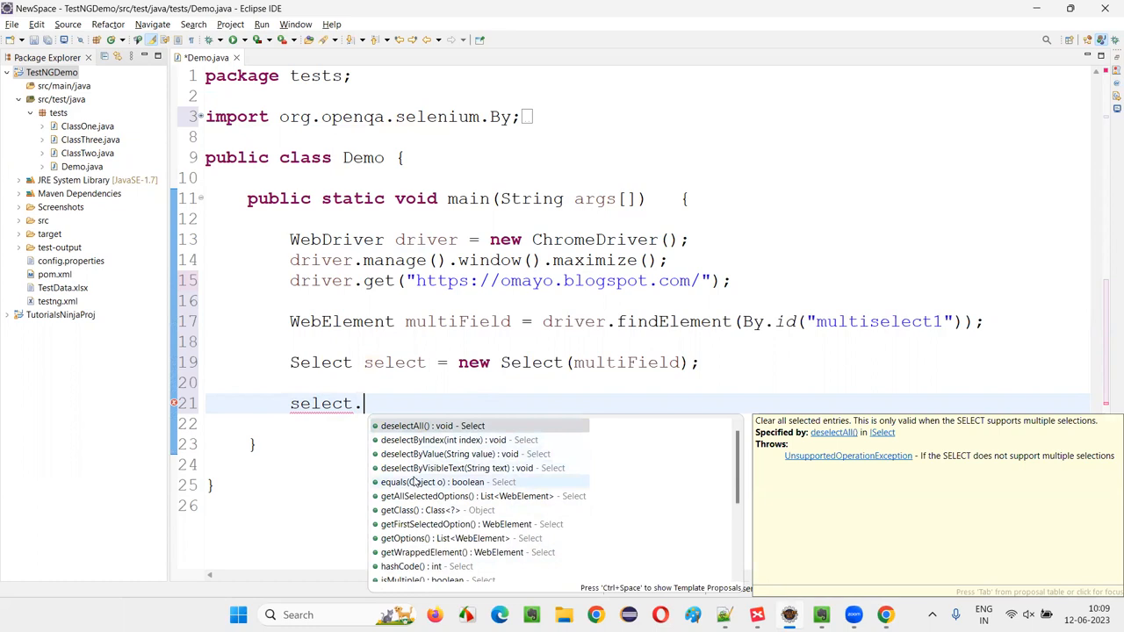
text(selectByIndex(0)
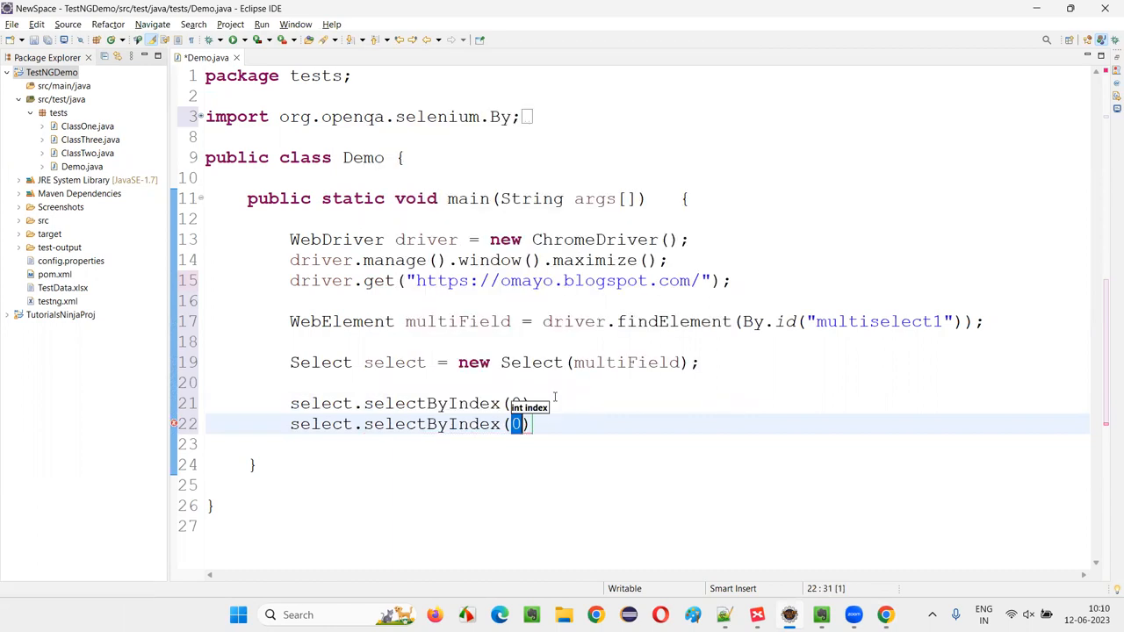
text(2)
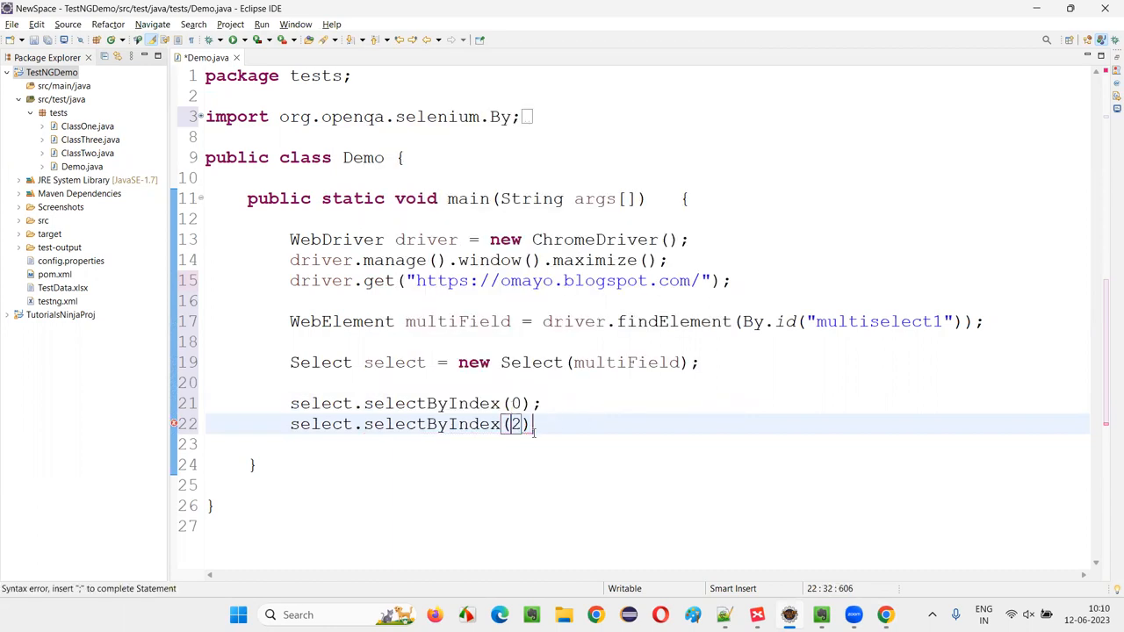
text(;)
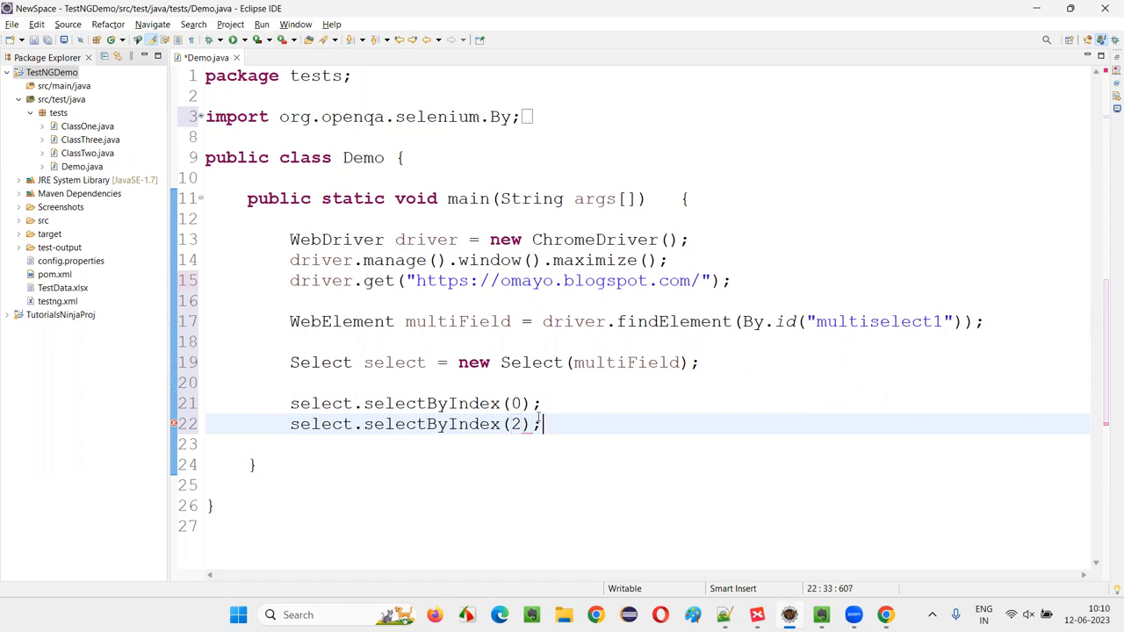
text(select.selectByIndex(0)
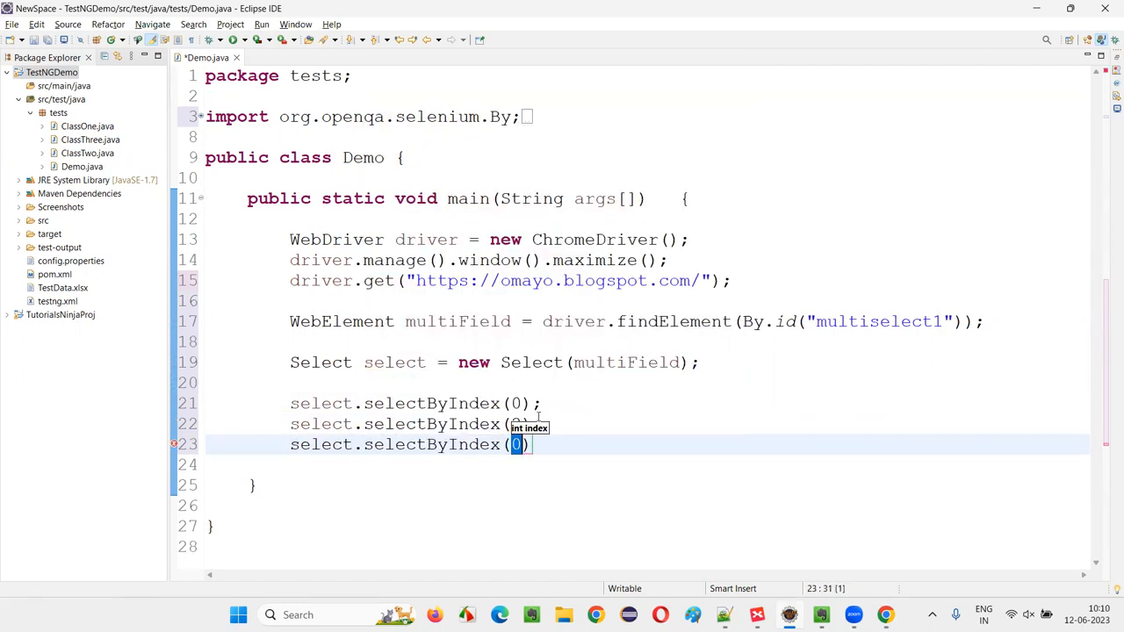
text(3)
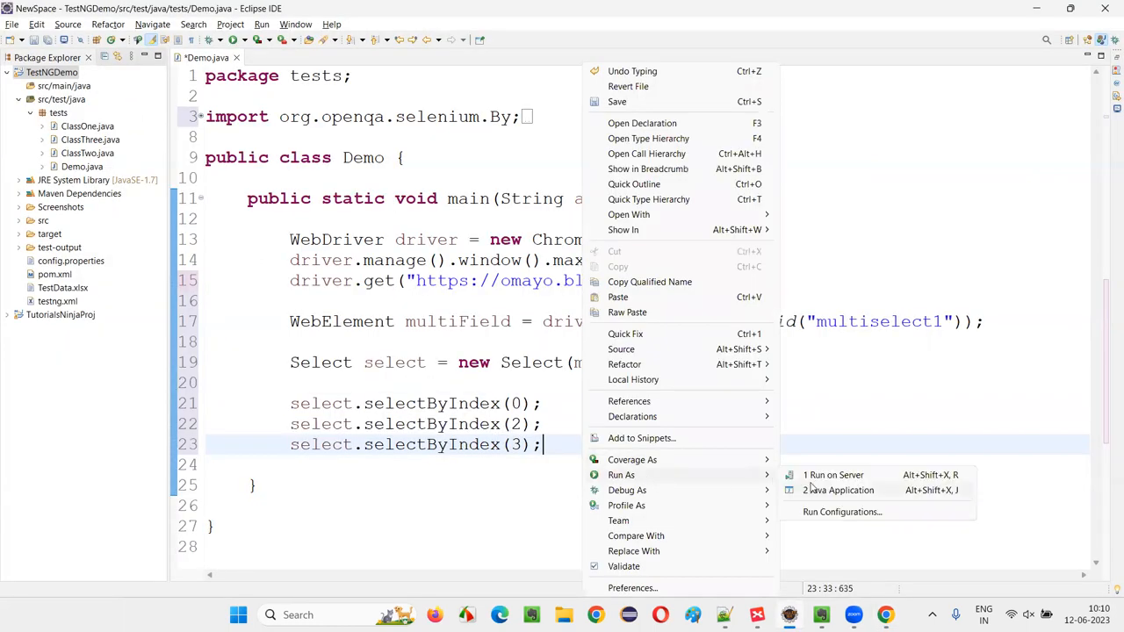
Run Demo.java as a Java Application, check the selections in Chrome, and return to the code.
click(838, 490)
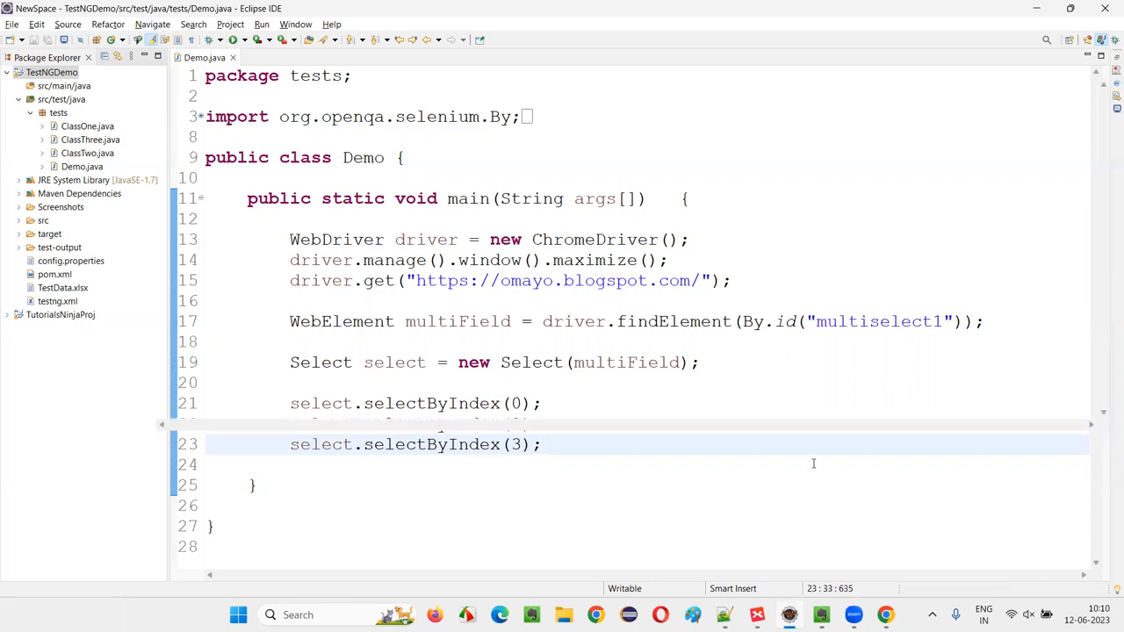
click(283, 39)
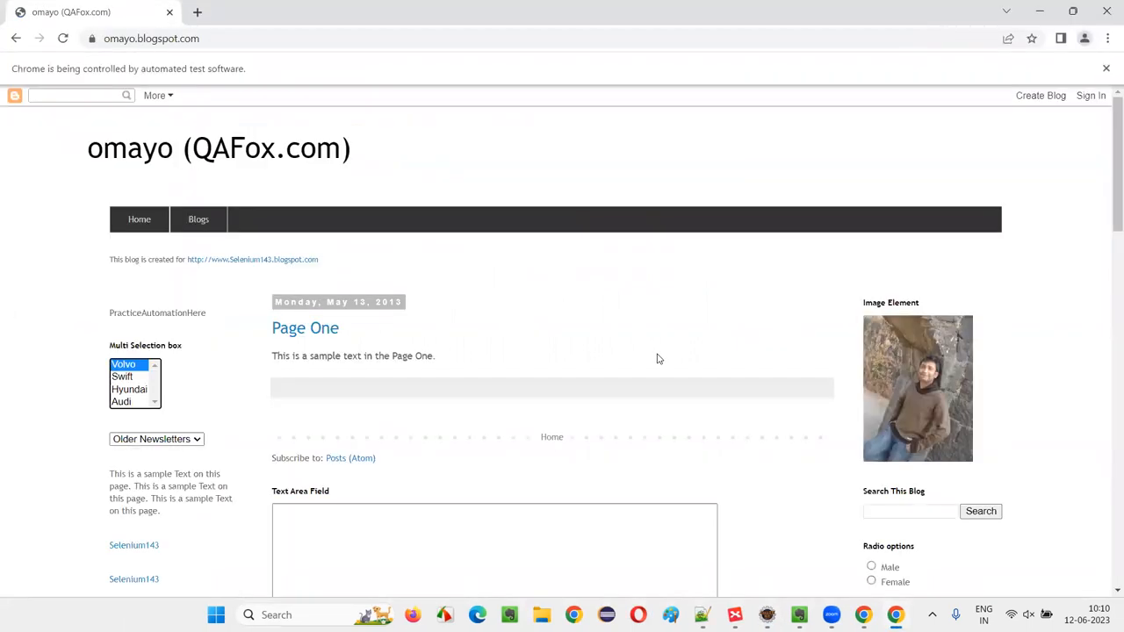
click(129, 389)
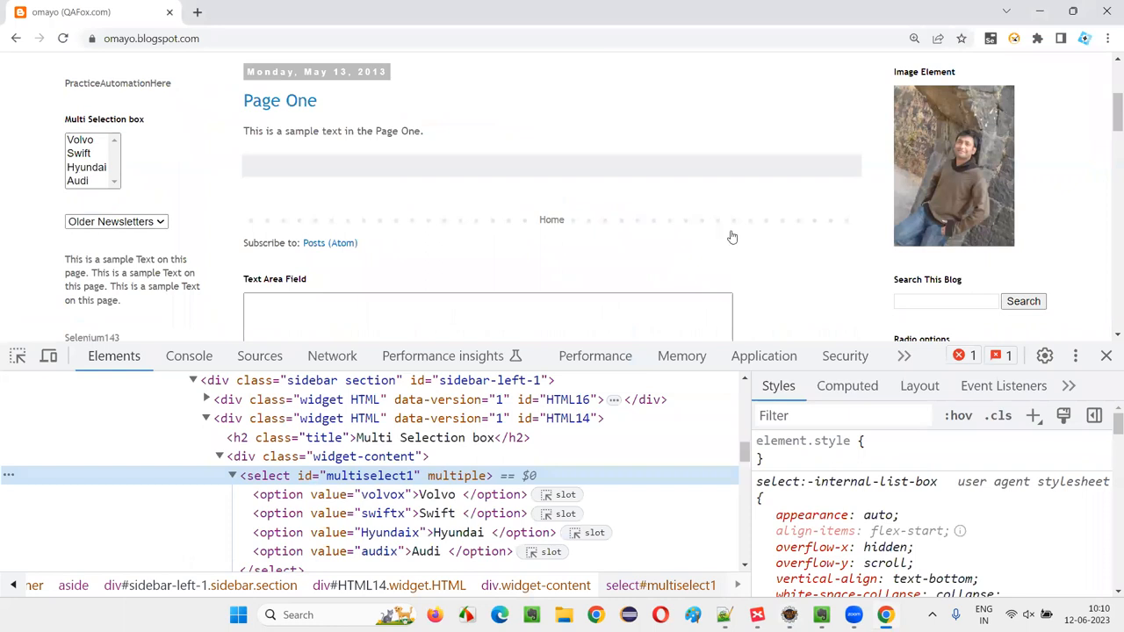
click(819, 615)
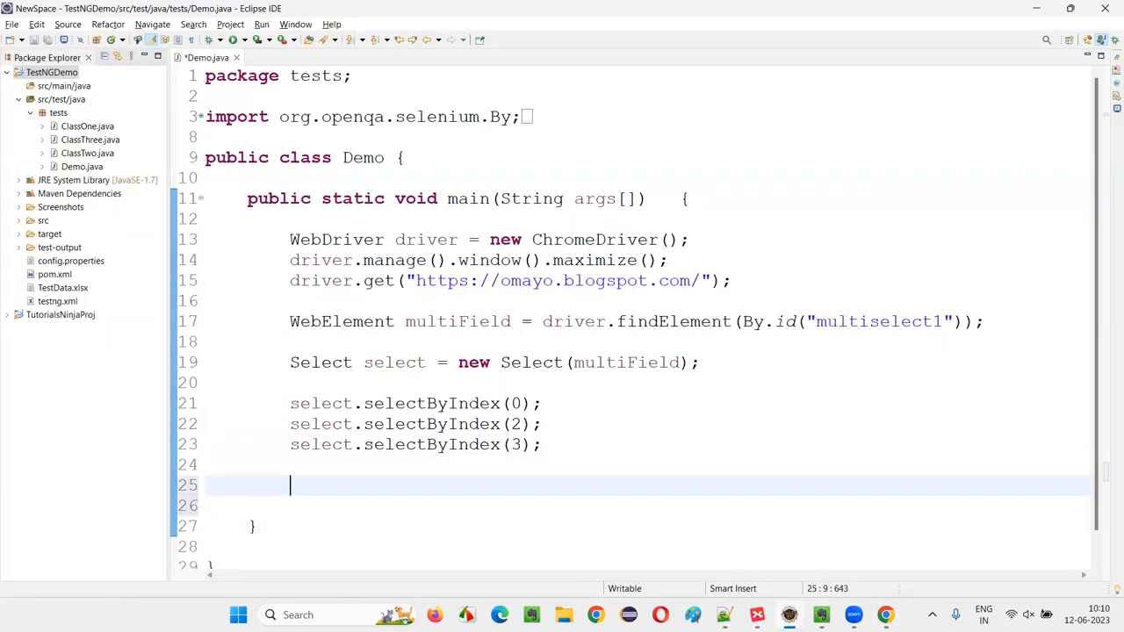
mouse_move(595, 443)
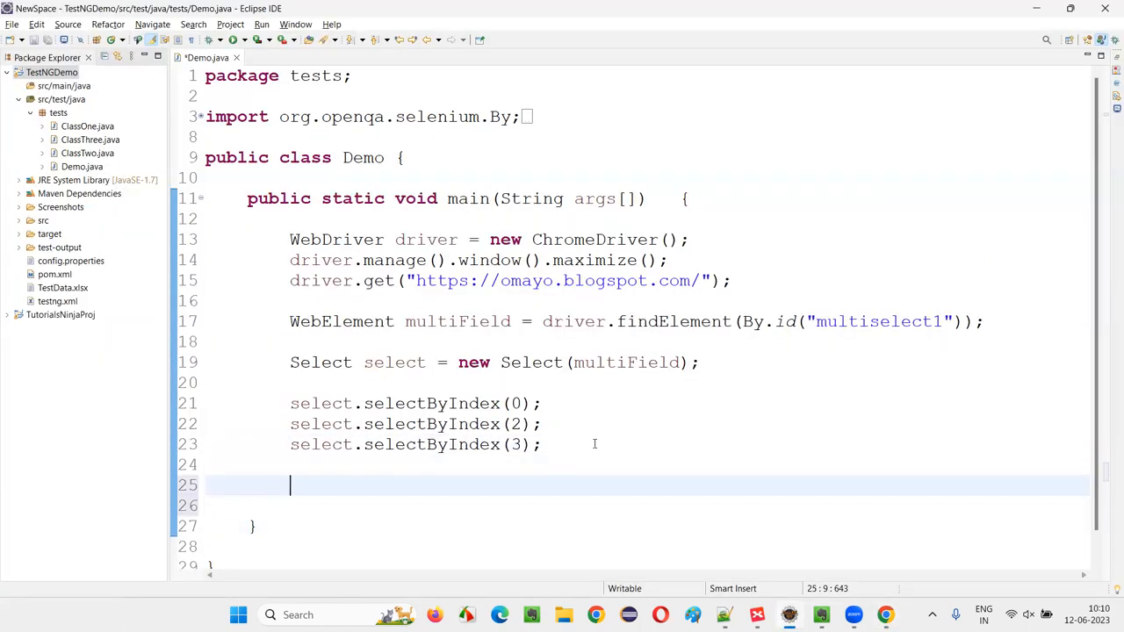
Add Thread.sleep(3000) with main throwing InterruptedException, then select.deselectAll();.
text(T)
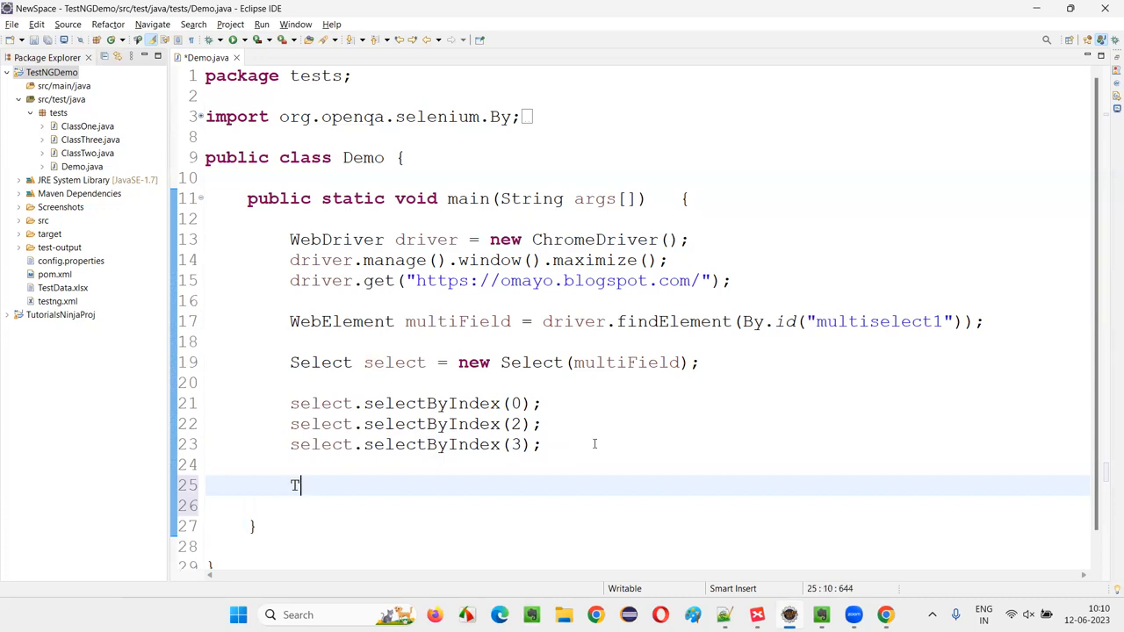
text(hread.sleep)
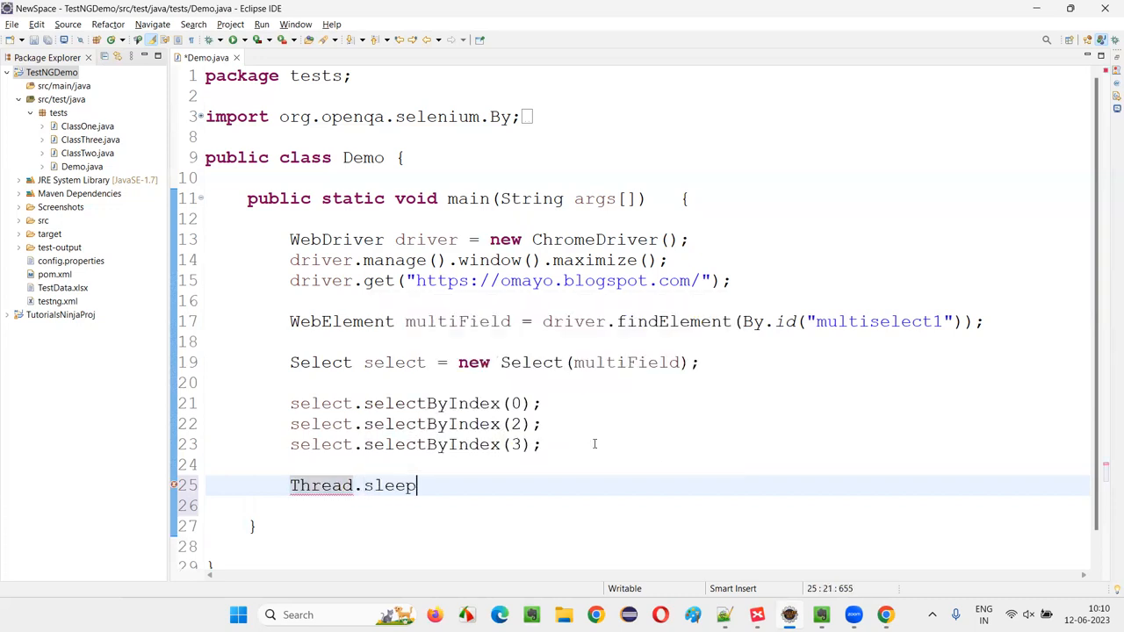
text((2))
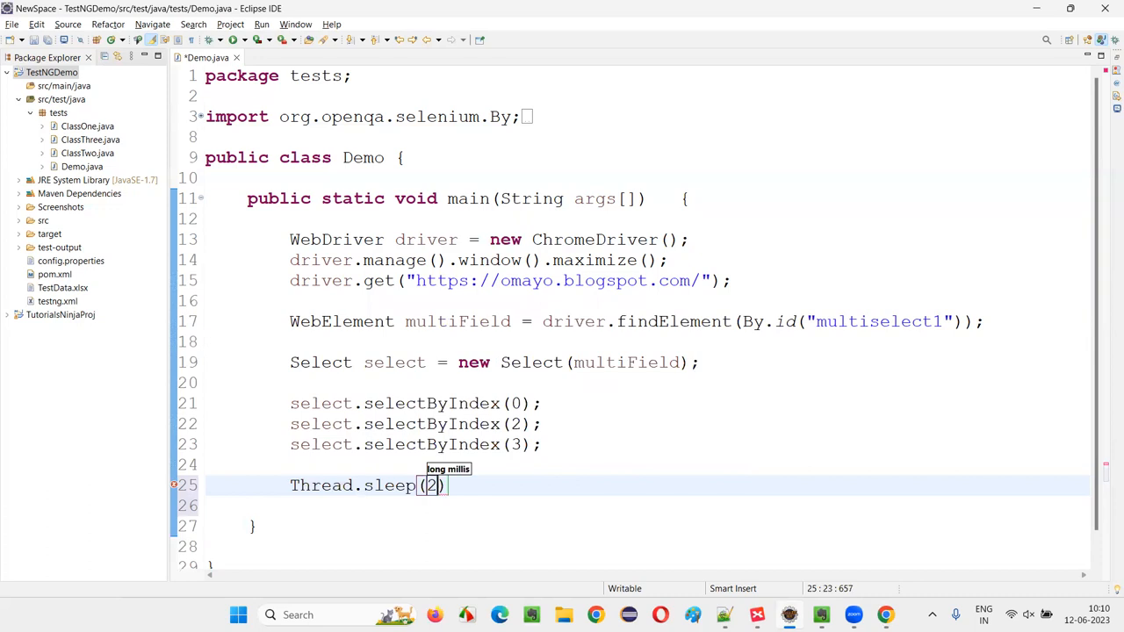
text(000)
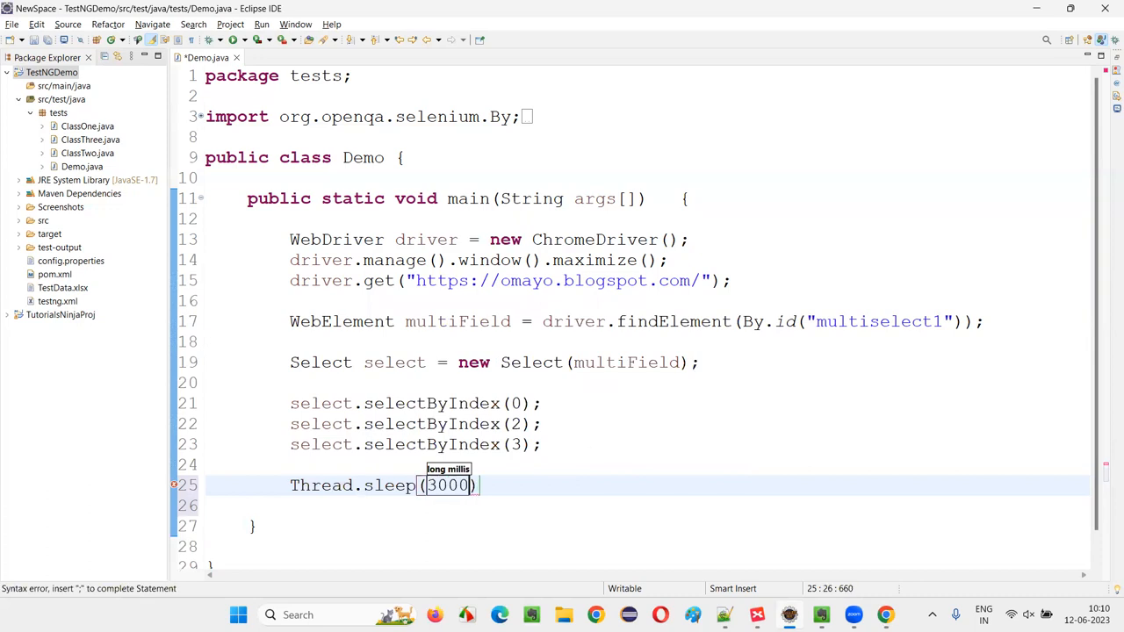
text(;)
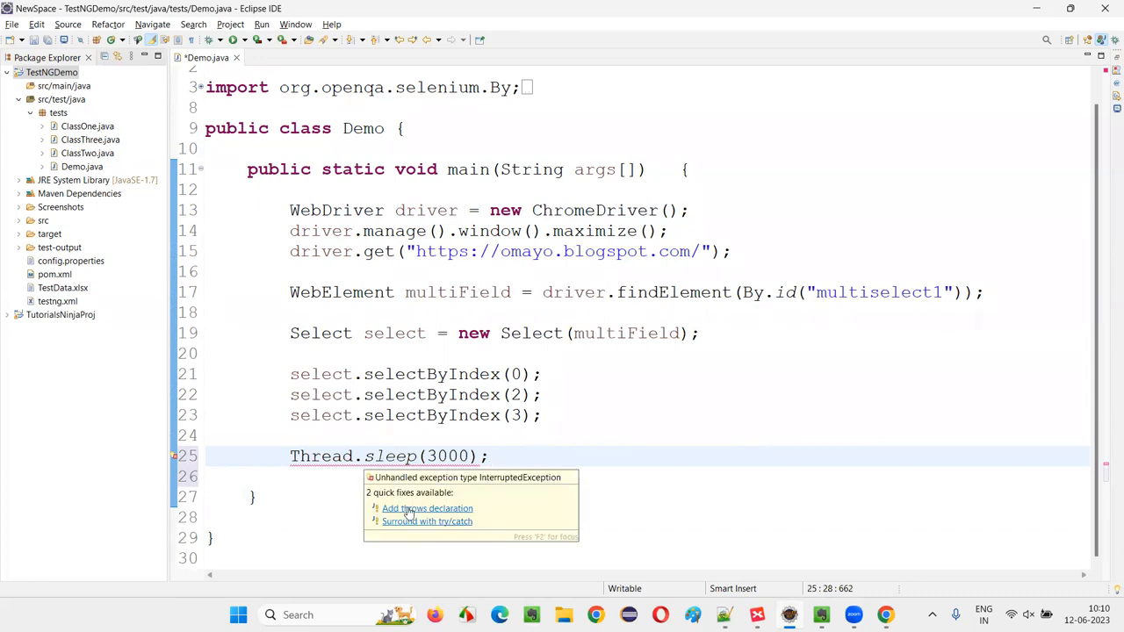
click(427, 508)
text(select.deselectAll()
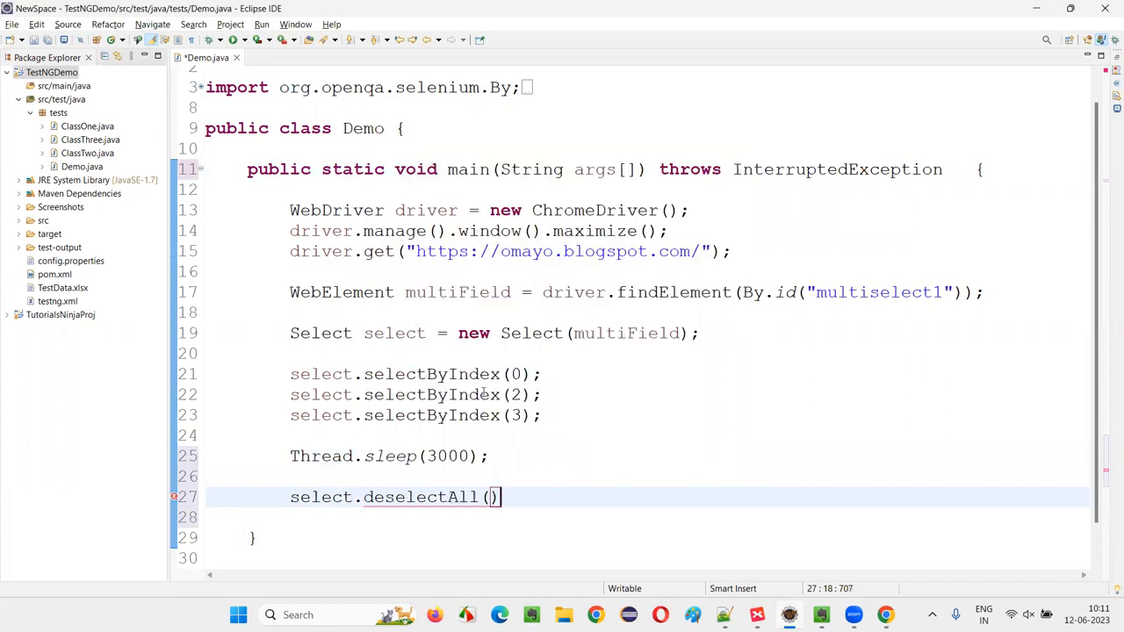
text(;)
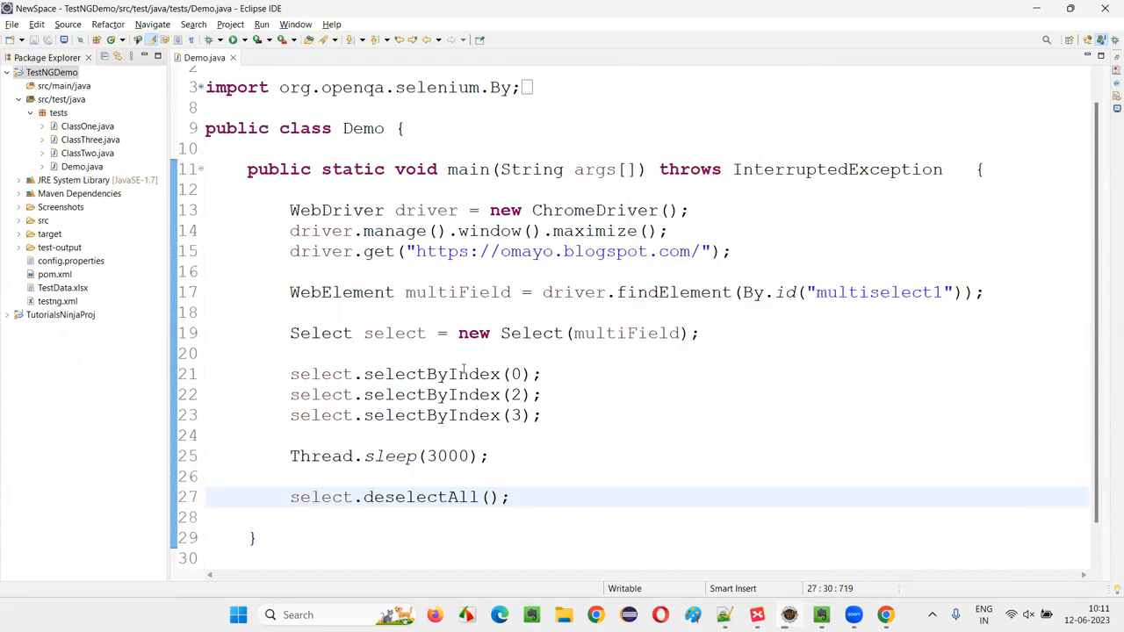
Launch the updated Demo.java so all four multi-select options end deselected.
click(263, 39)
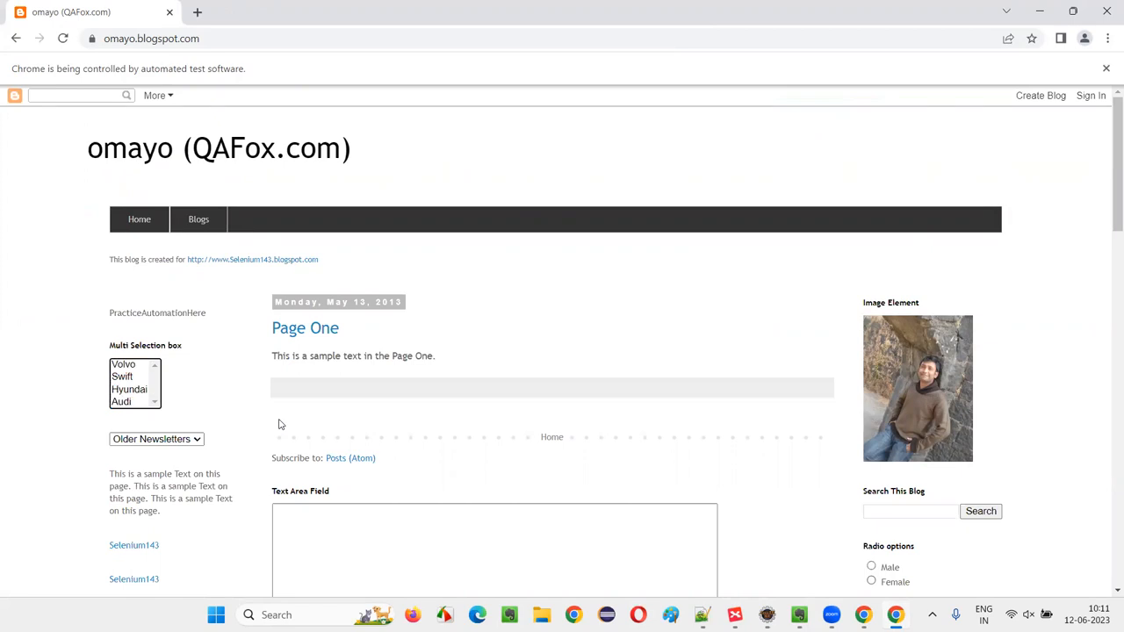
mouse_move(806, 483)
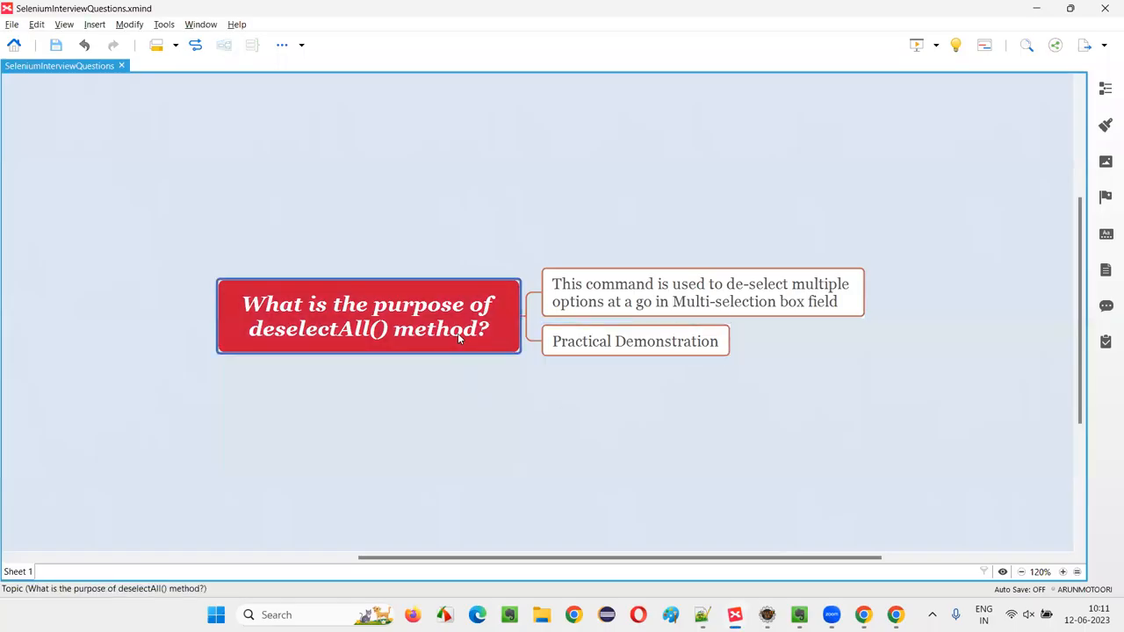
mouse_move(394, 351)
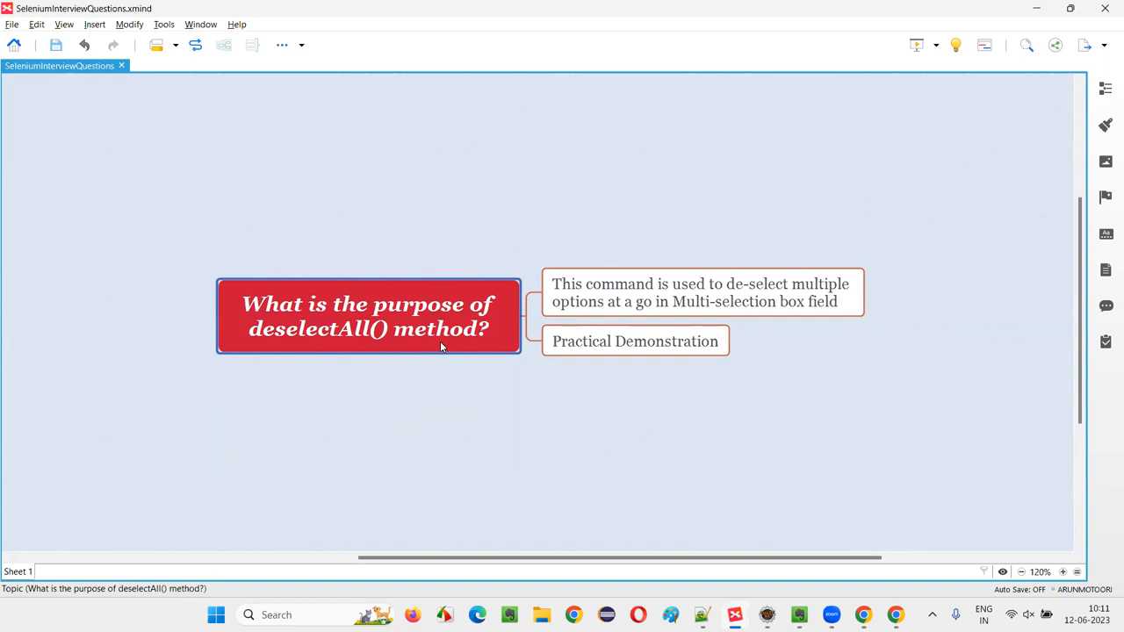
mouse_move(742, 69)
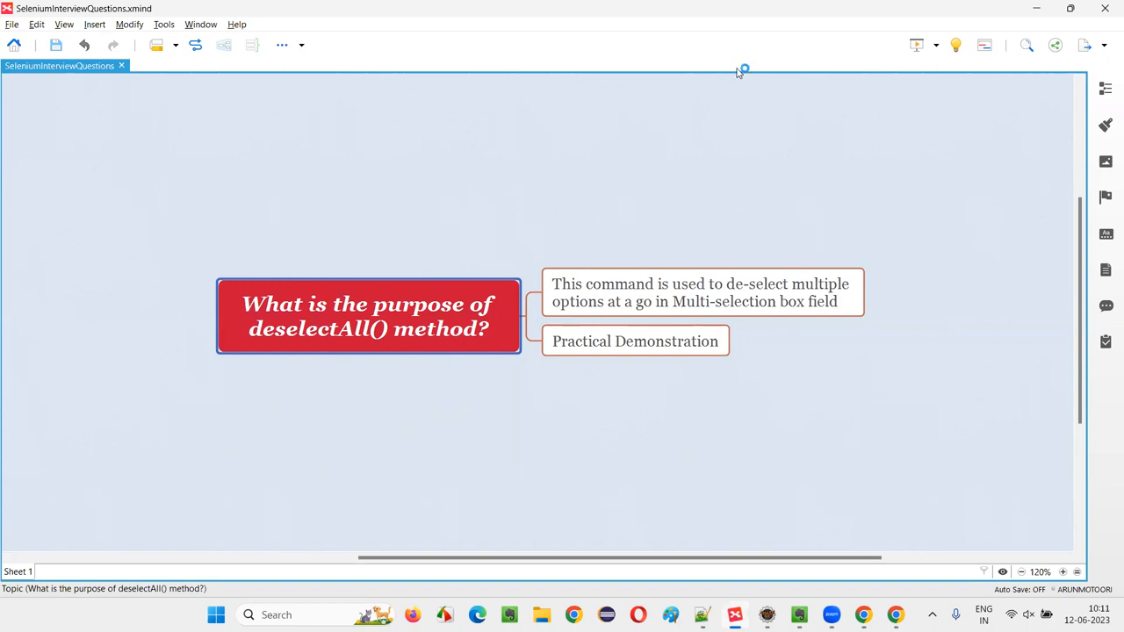